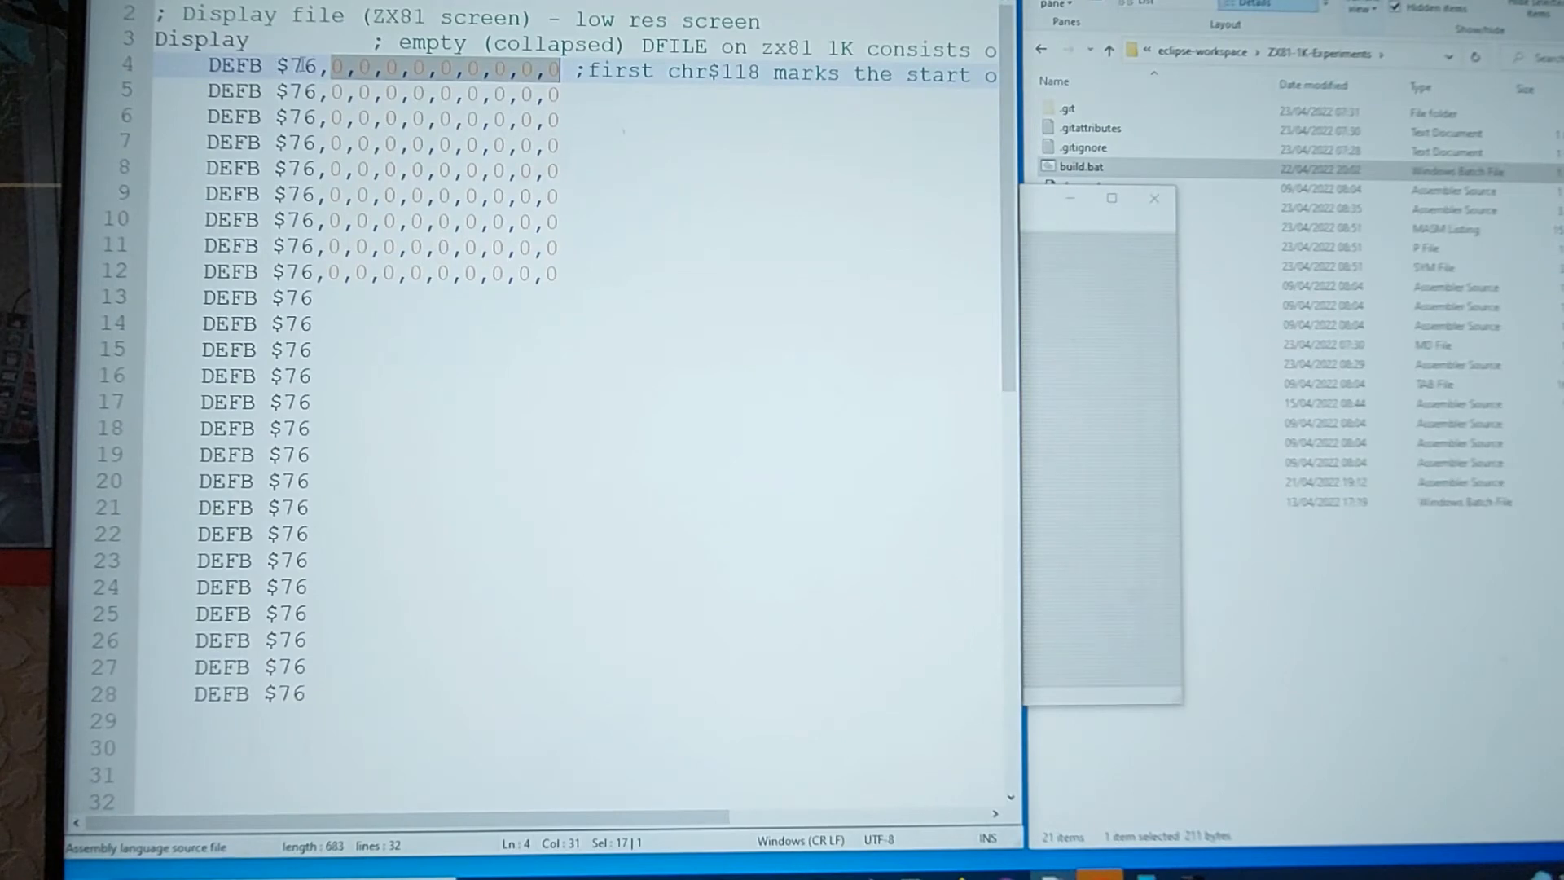
Run the built program in EightyOne to show the ZX81 1K title and checkerboard
{"action": "left_click", "coordinate": [299, 71]}
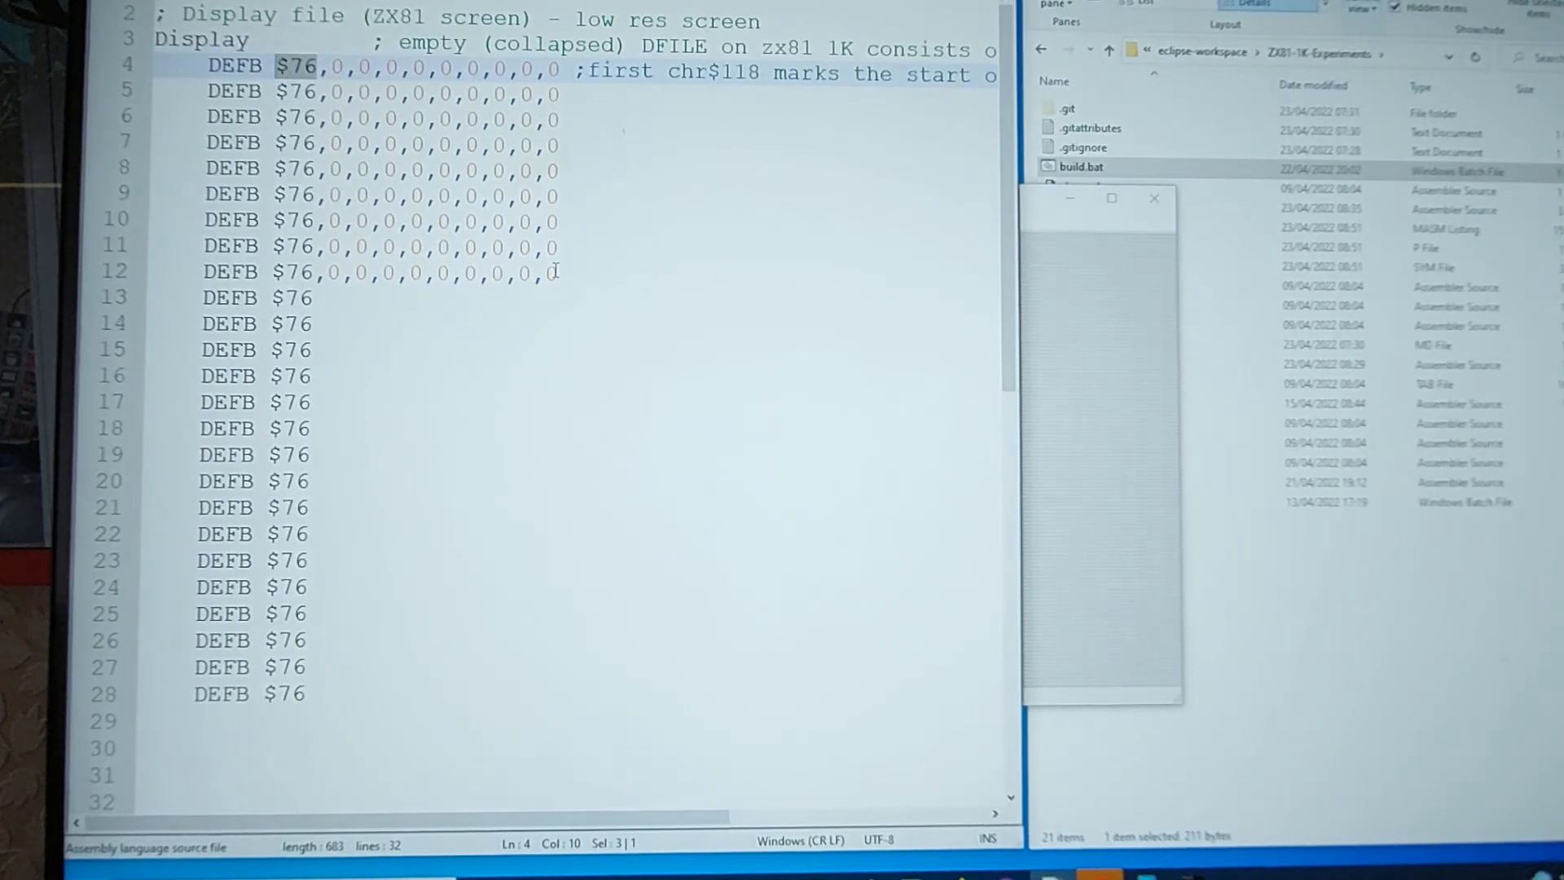
{"action": "mouse_move", "coordinate": [768, 237]}
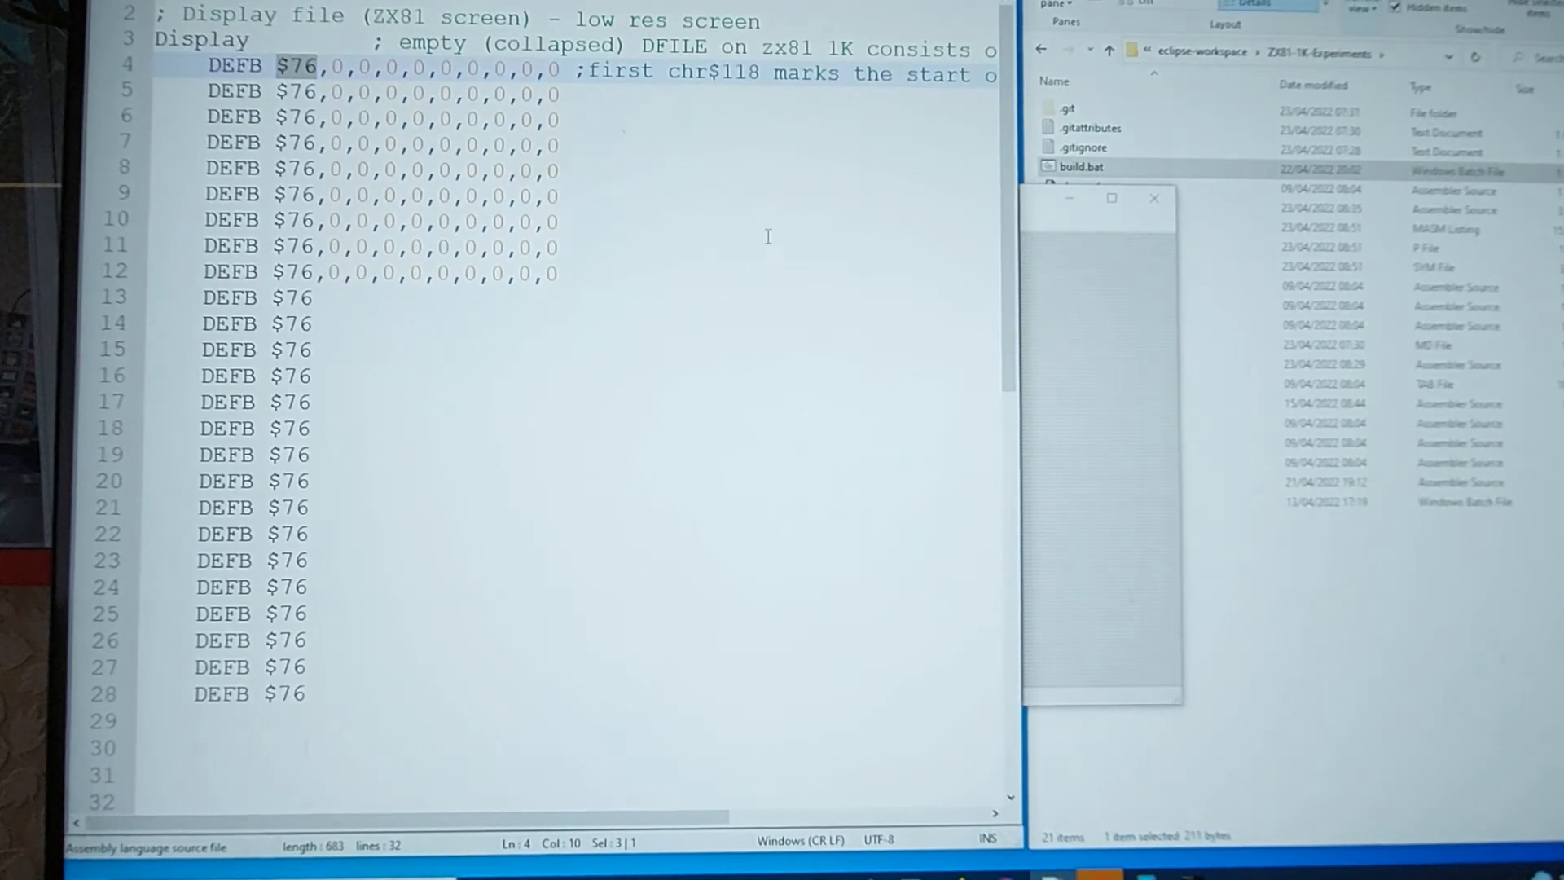
{"action": "mouse_move", "coordinate": [721, 624]}
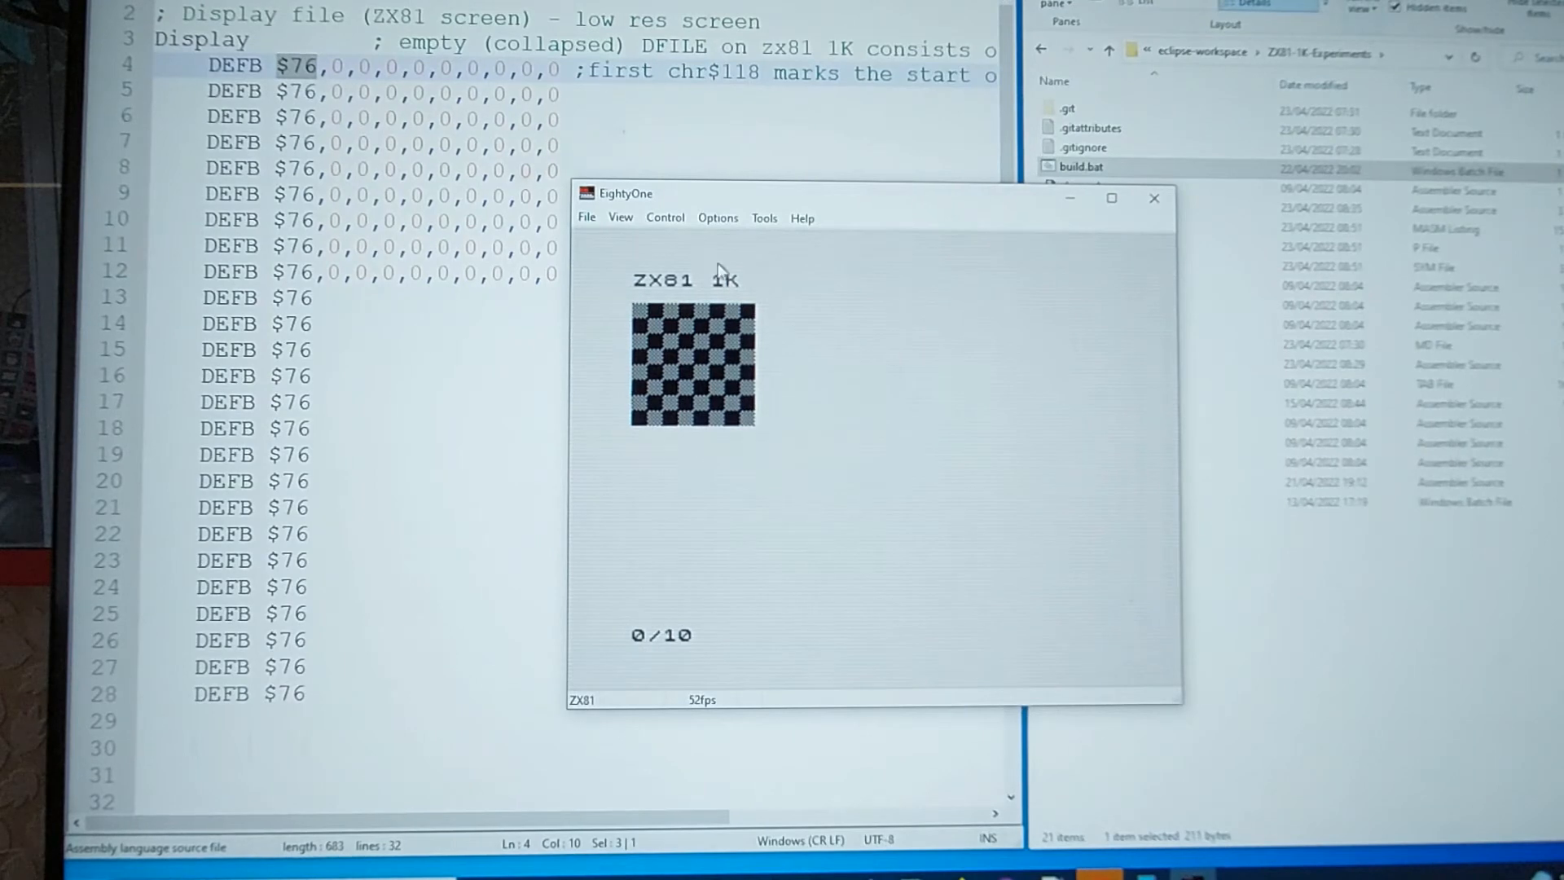
{"action": "mouse_move", "coordinate": [746, 427]}
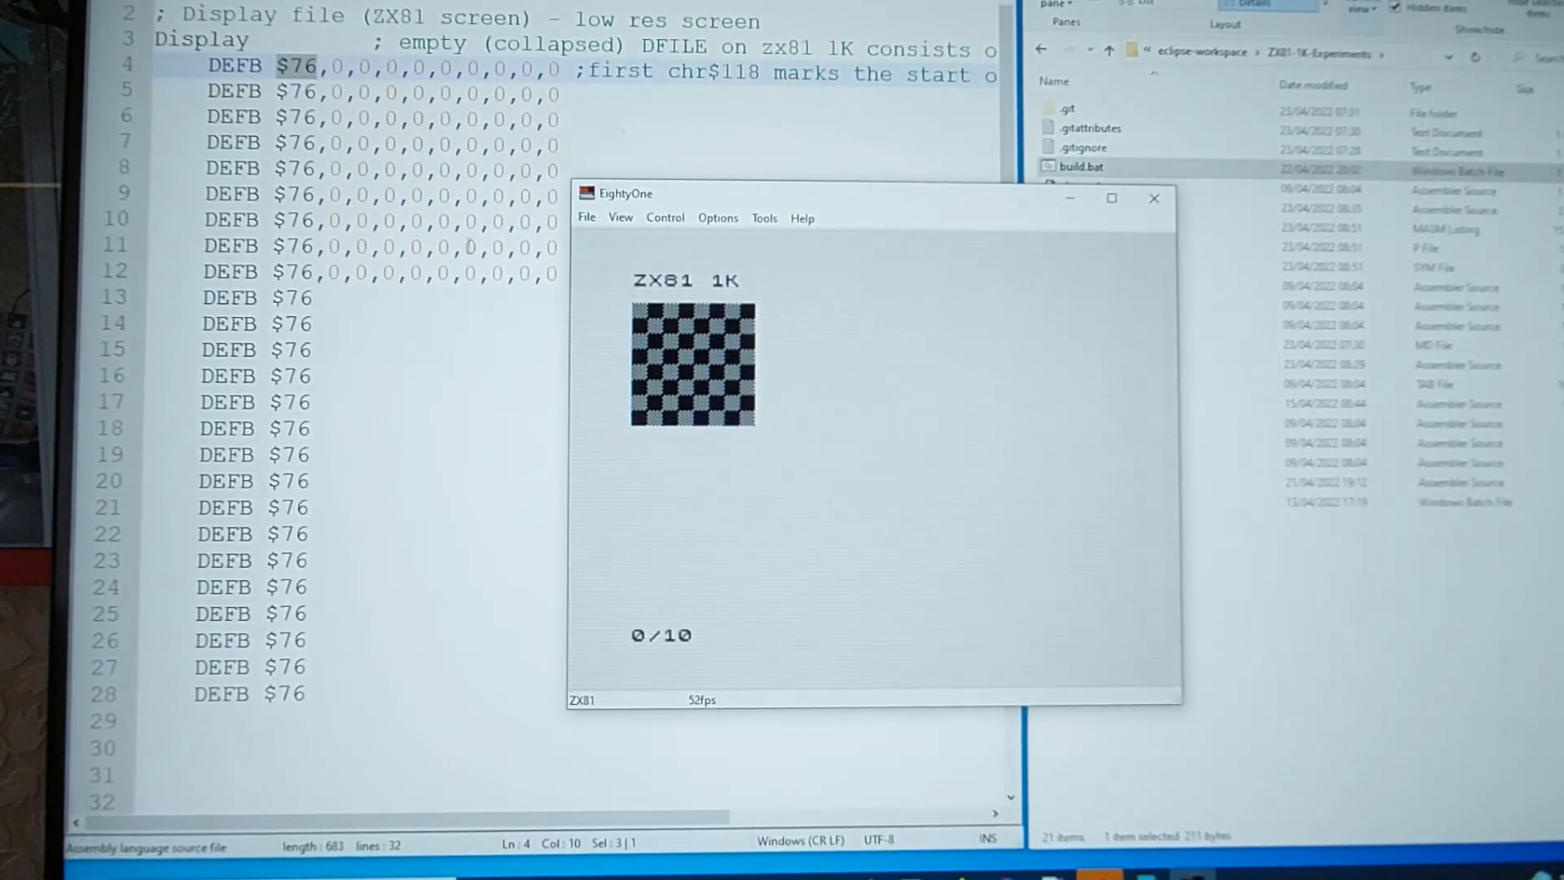
{"action": "mouse_move", "coordinate": [734, 383]}
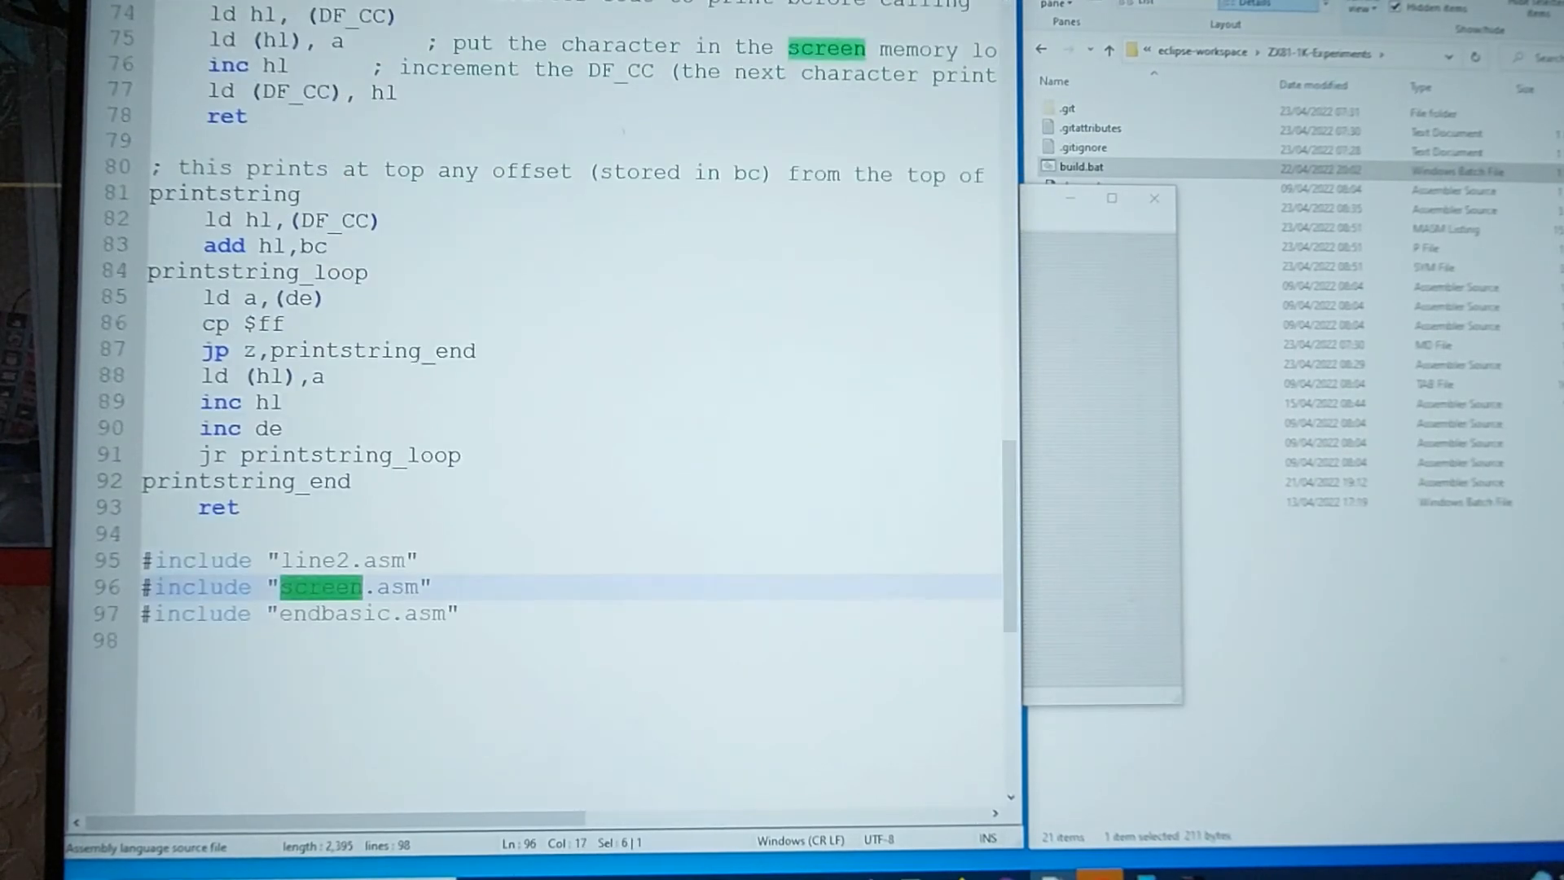
Scroll from the #include lines up to the intro_title routine that prints the title
{"action": "scroll", "scroll_direction": "up", "scroll_amount": 3}
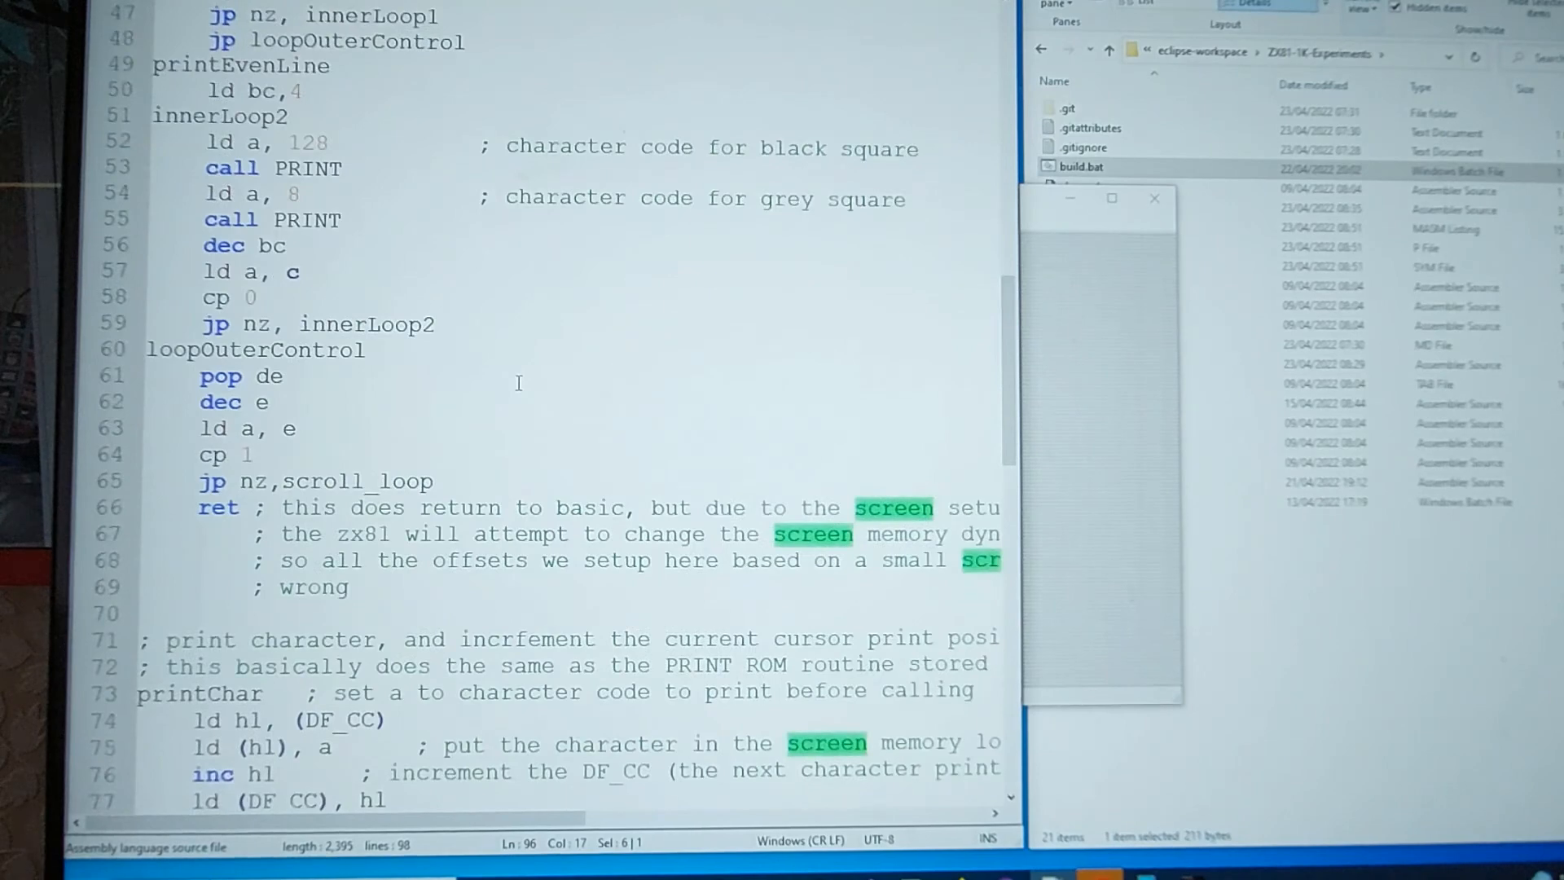
{"action": "scroll", "scroll_direction": "up", "scroll_amount": 3}
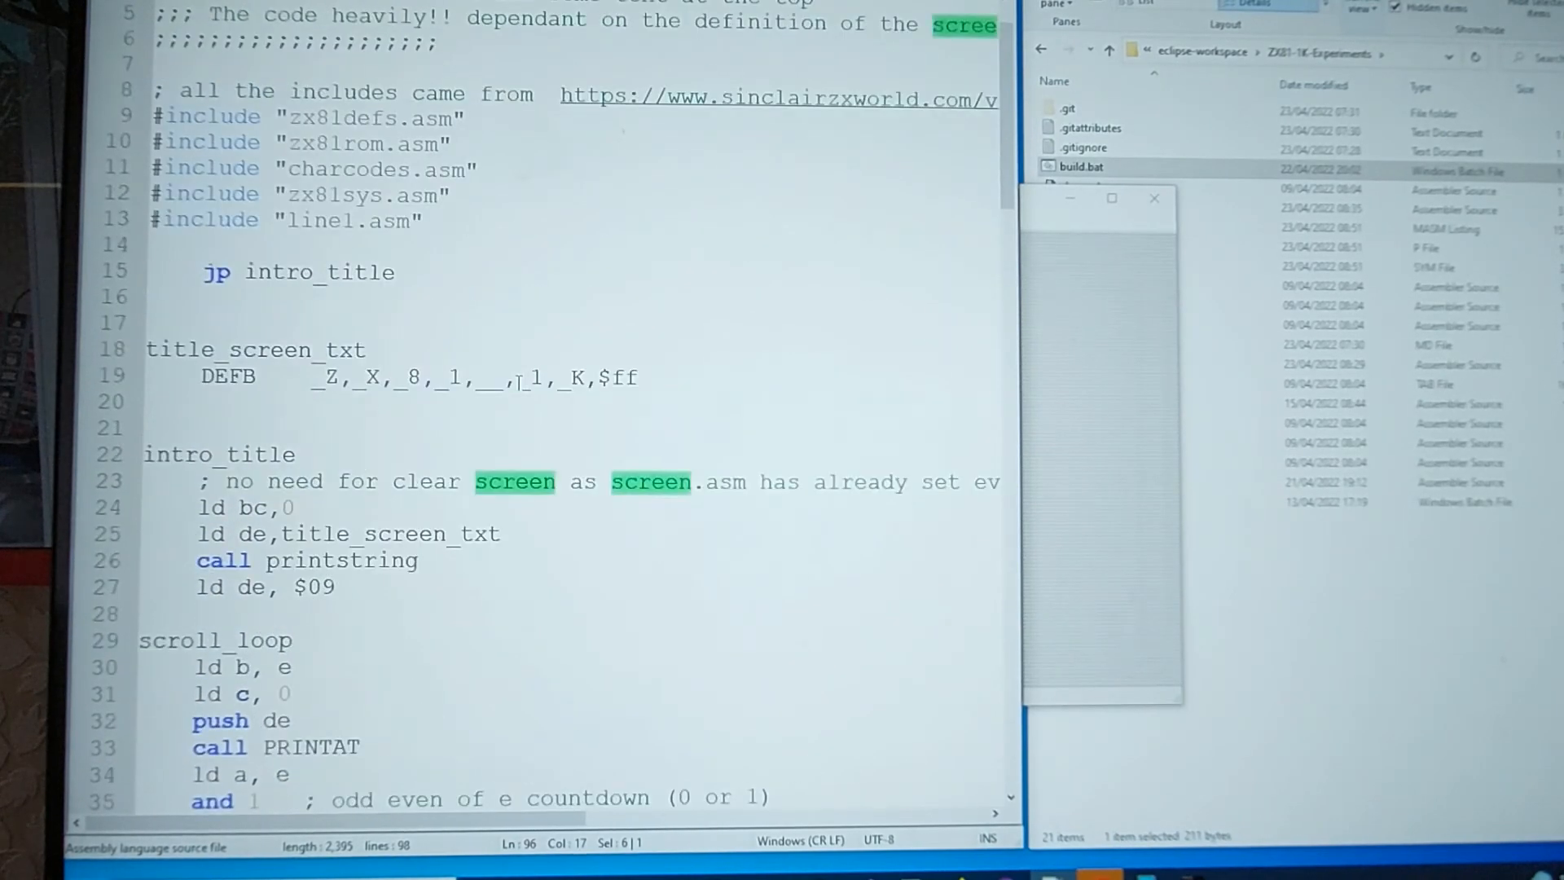
{"action": "scroll", "scroll_direction": "down", "scroll_amount": 3}
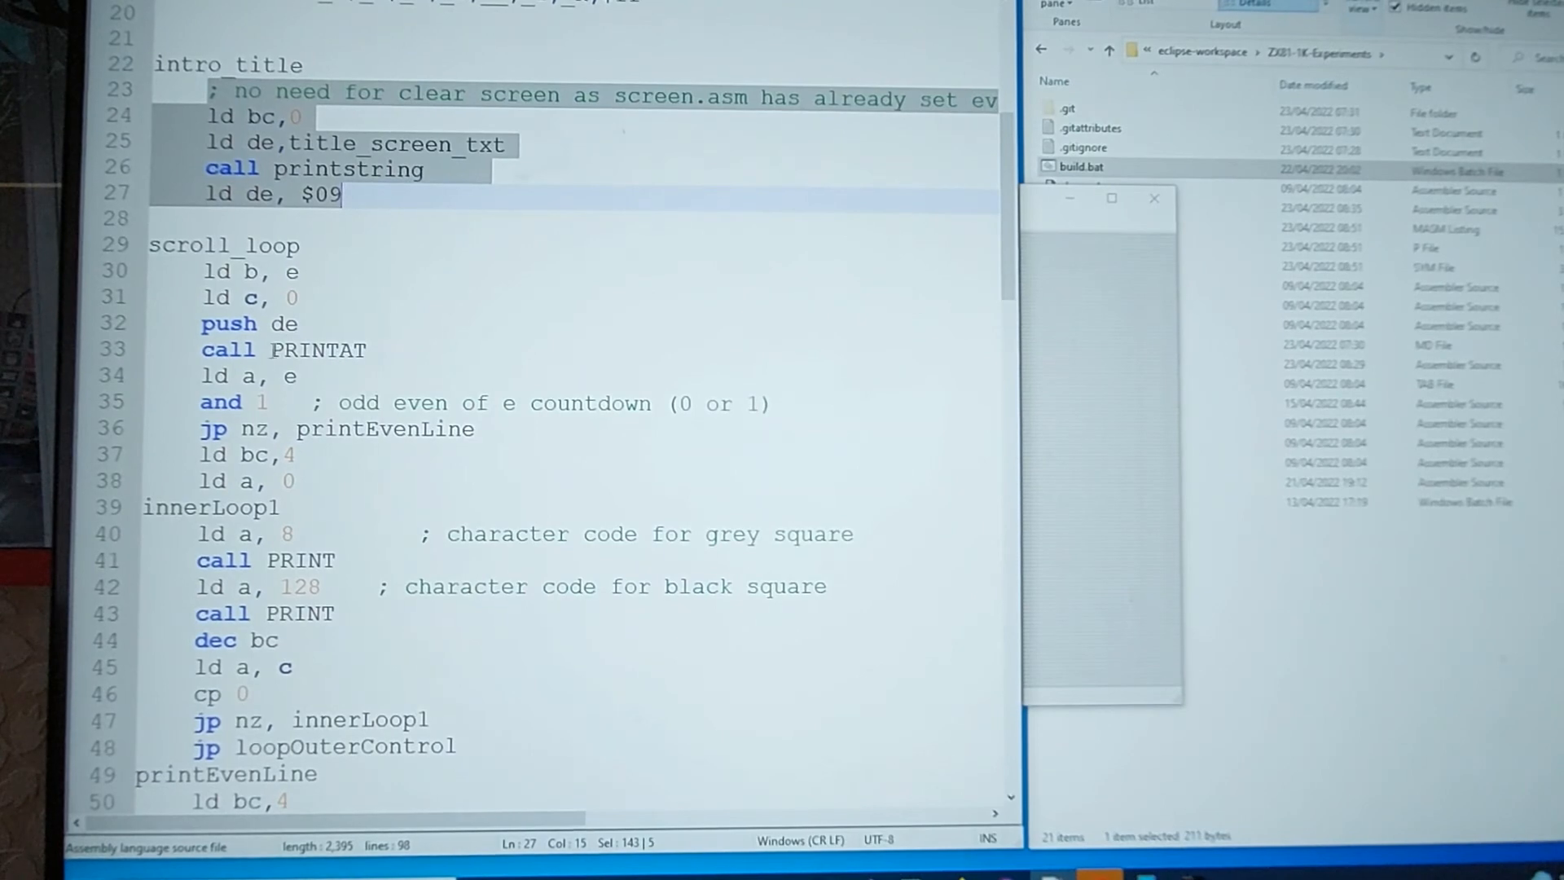
{"action": "double_click", "coordinate": [319, 350]}
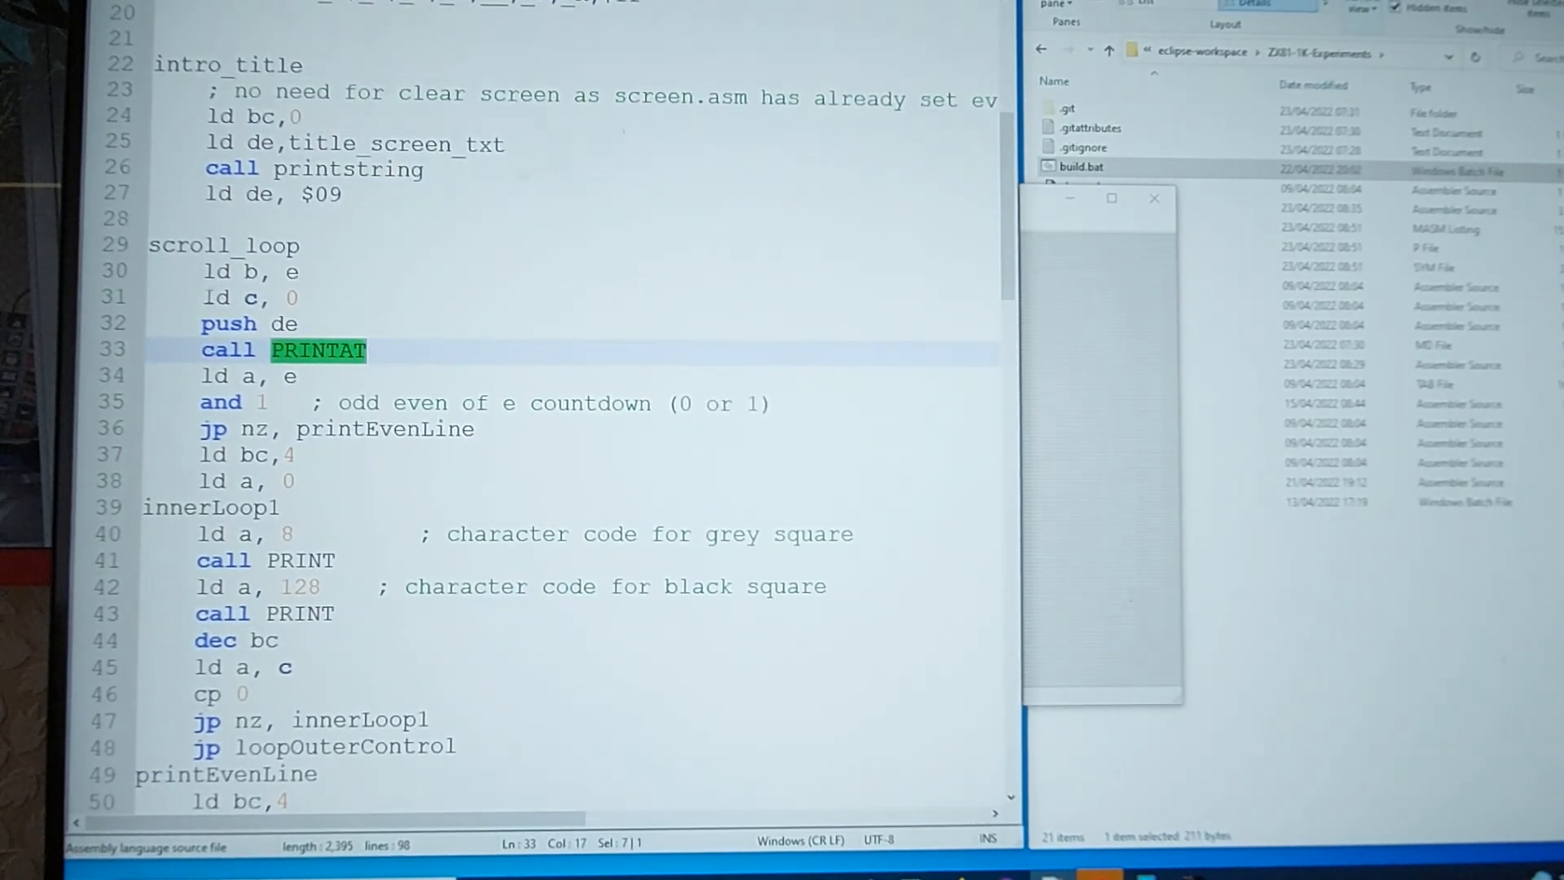
{"action": "scroll", "scroll_direction": "down", "scroll_amount": 3}
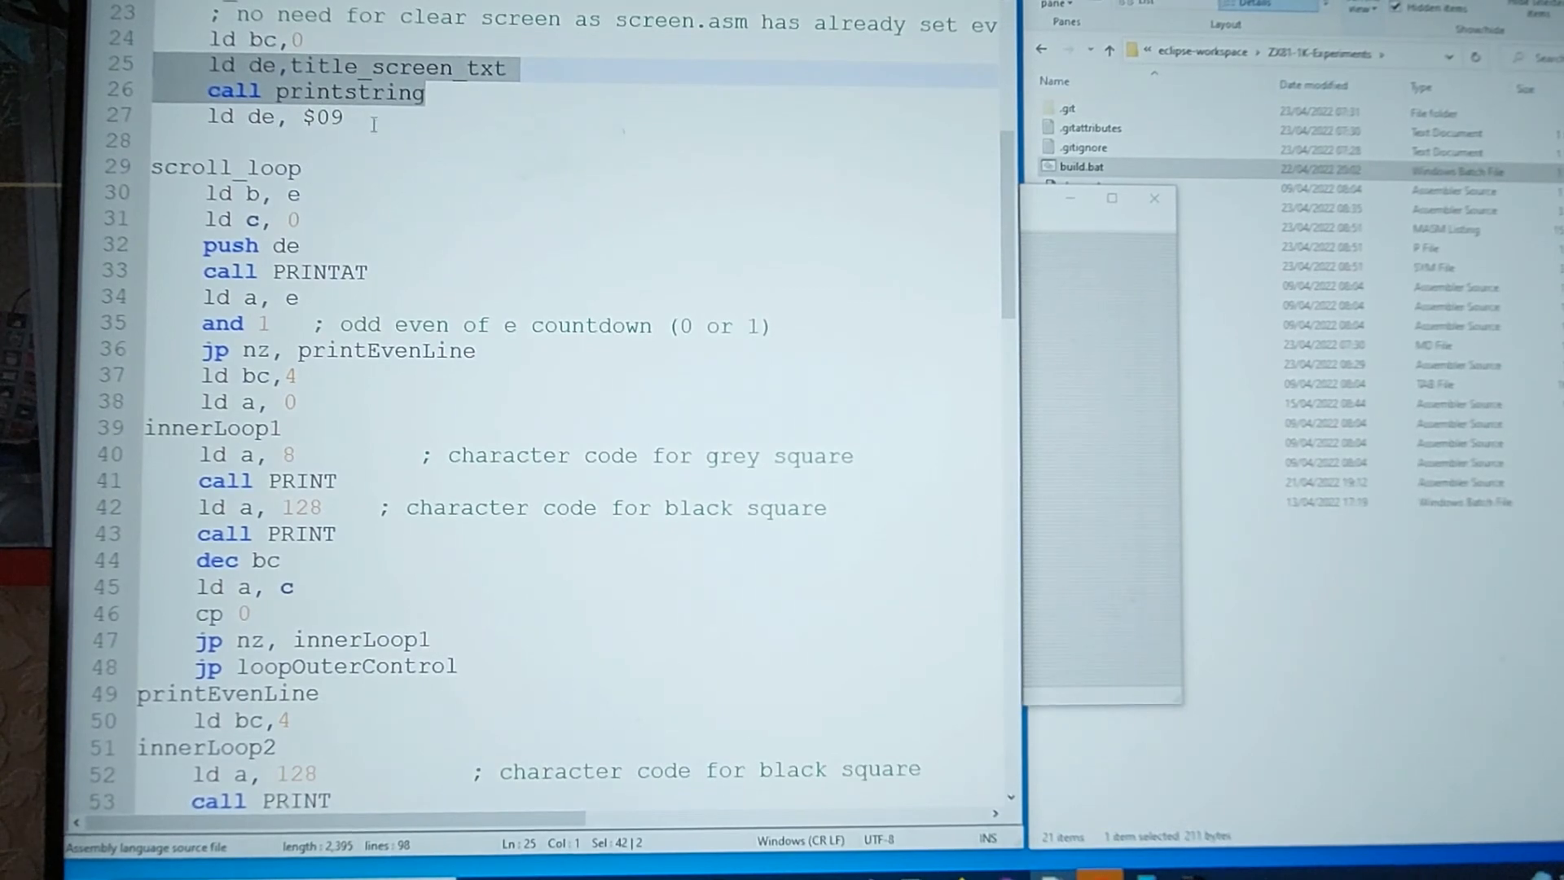
{"action": "left_click", "coordinate": [329, 116]}
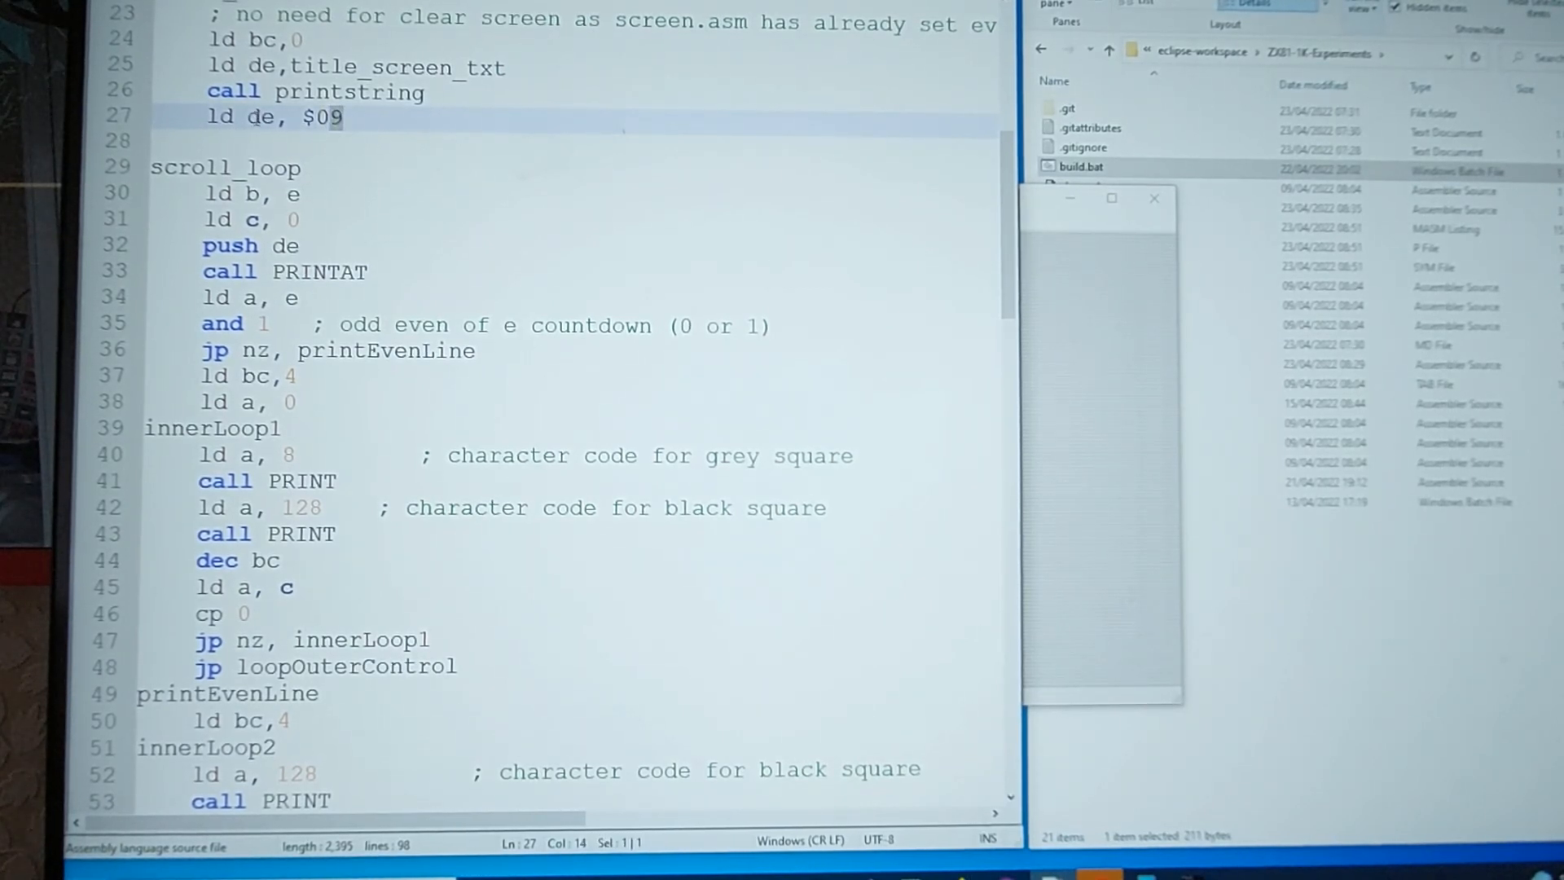
{"action": "double_click", "coordinate": [263, 117]}
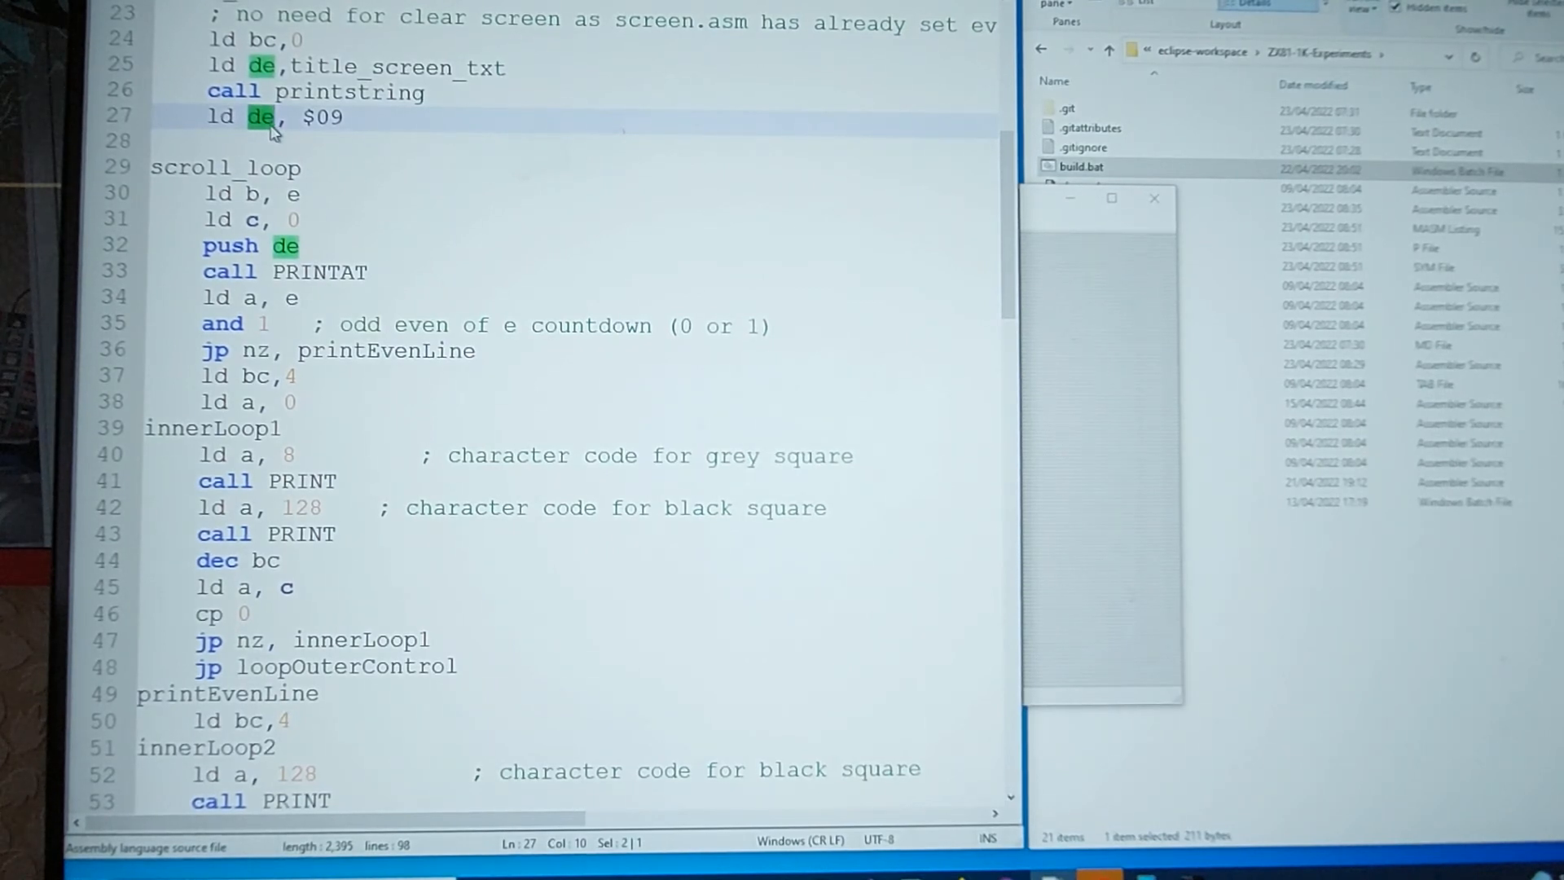
{"action": "left_click", "coordinate": [325, 116]}
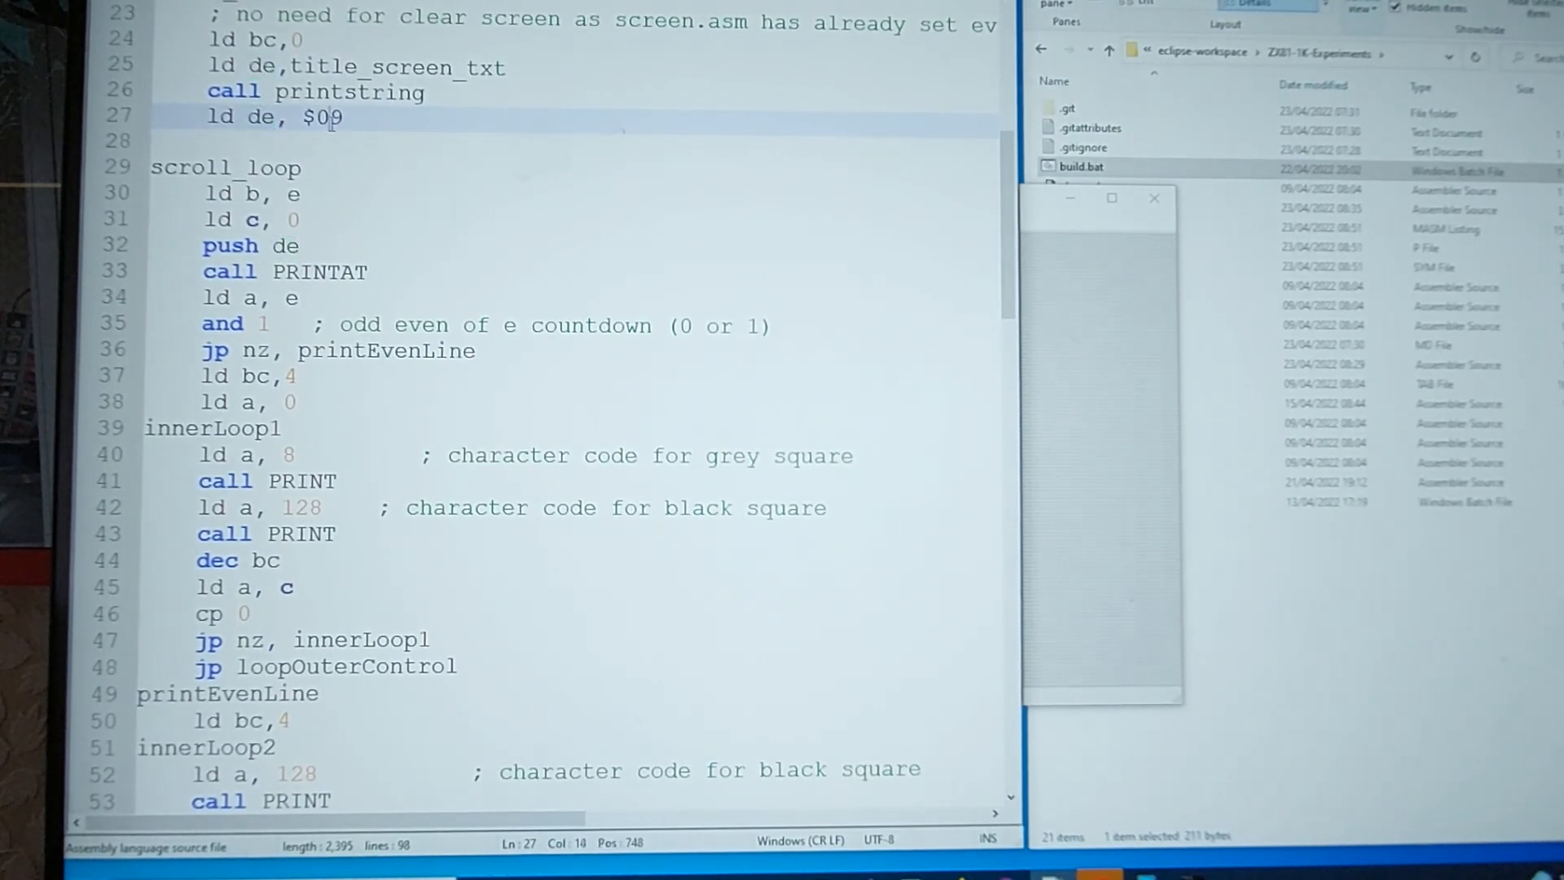
{"action": "left_click", "coordinate": [344, 117]}
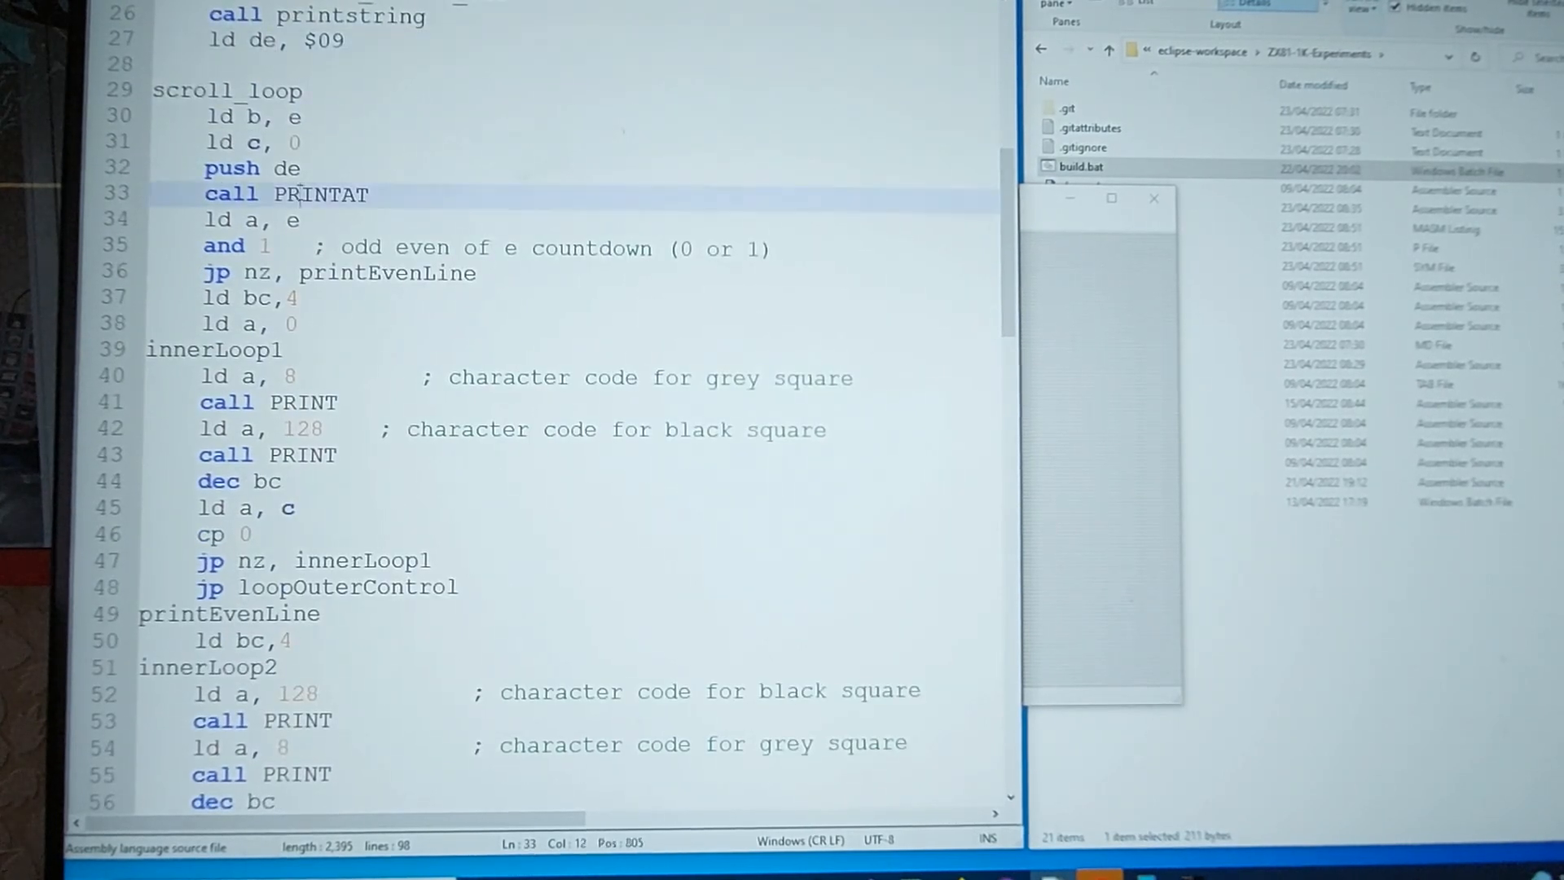
{"action": "double_click", "coordinate": [322, 194]}
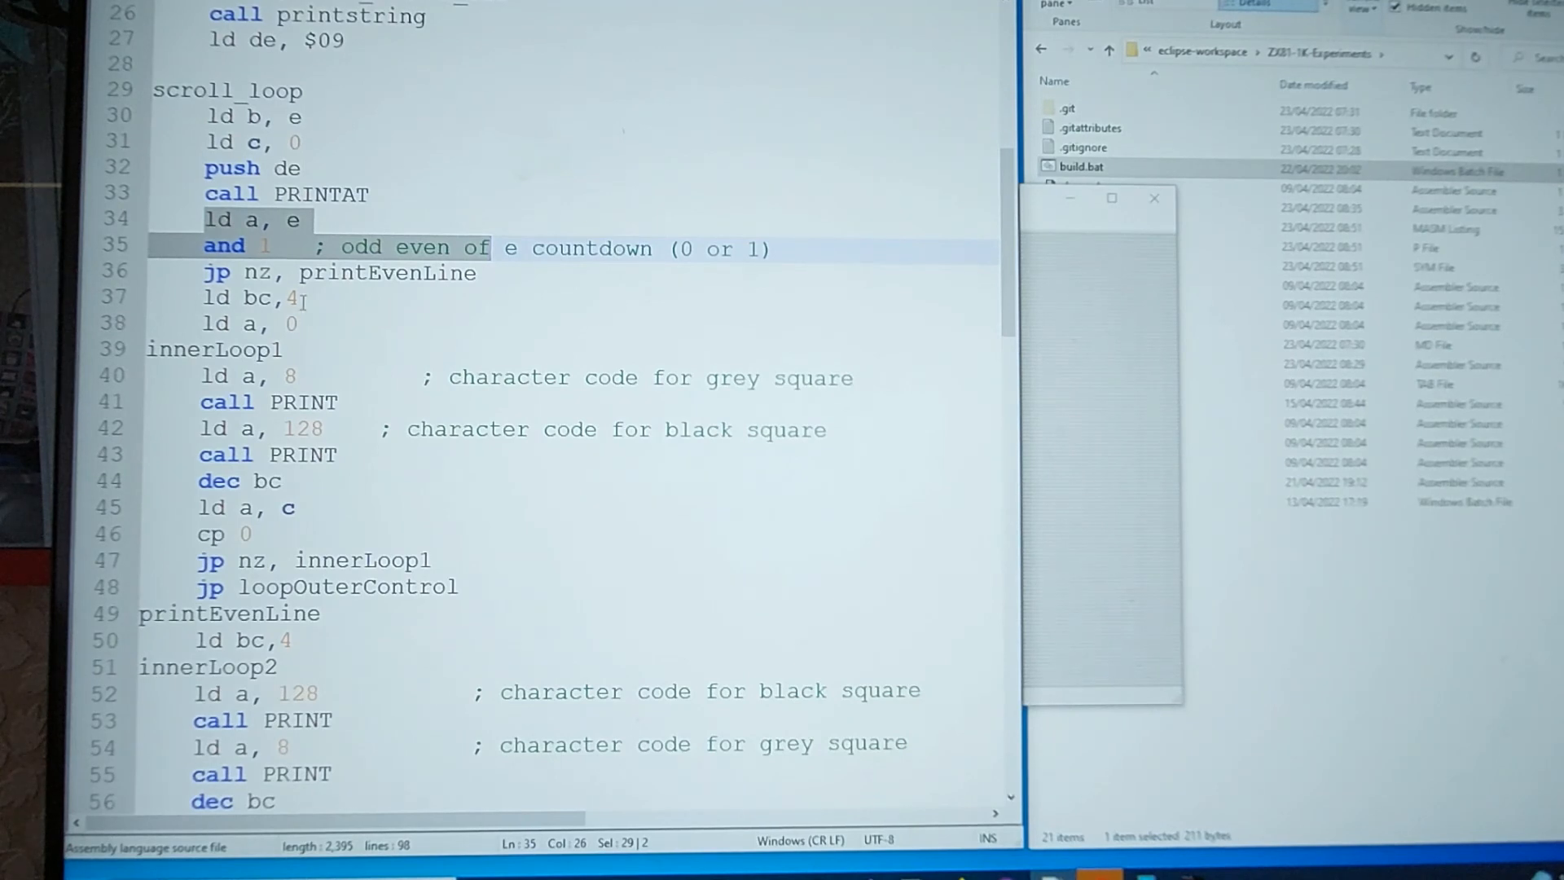
{"action": "left_click", "coordinate": [289, 297]}
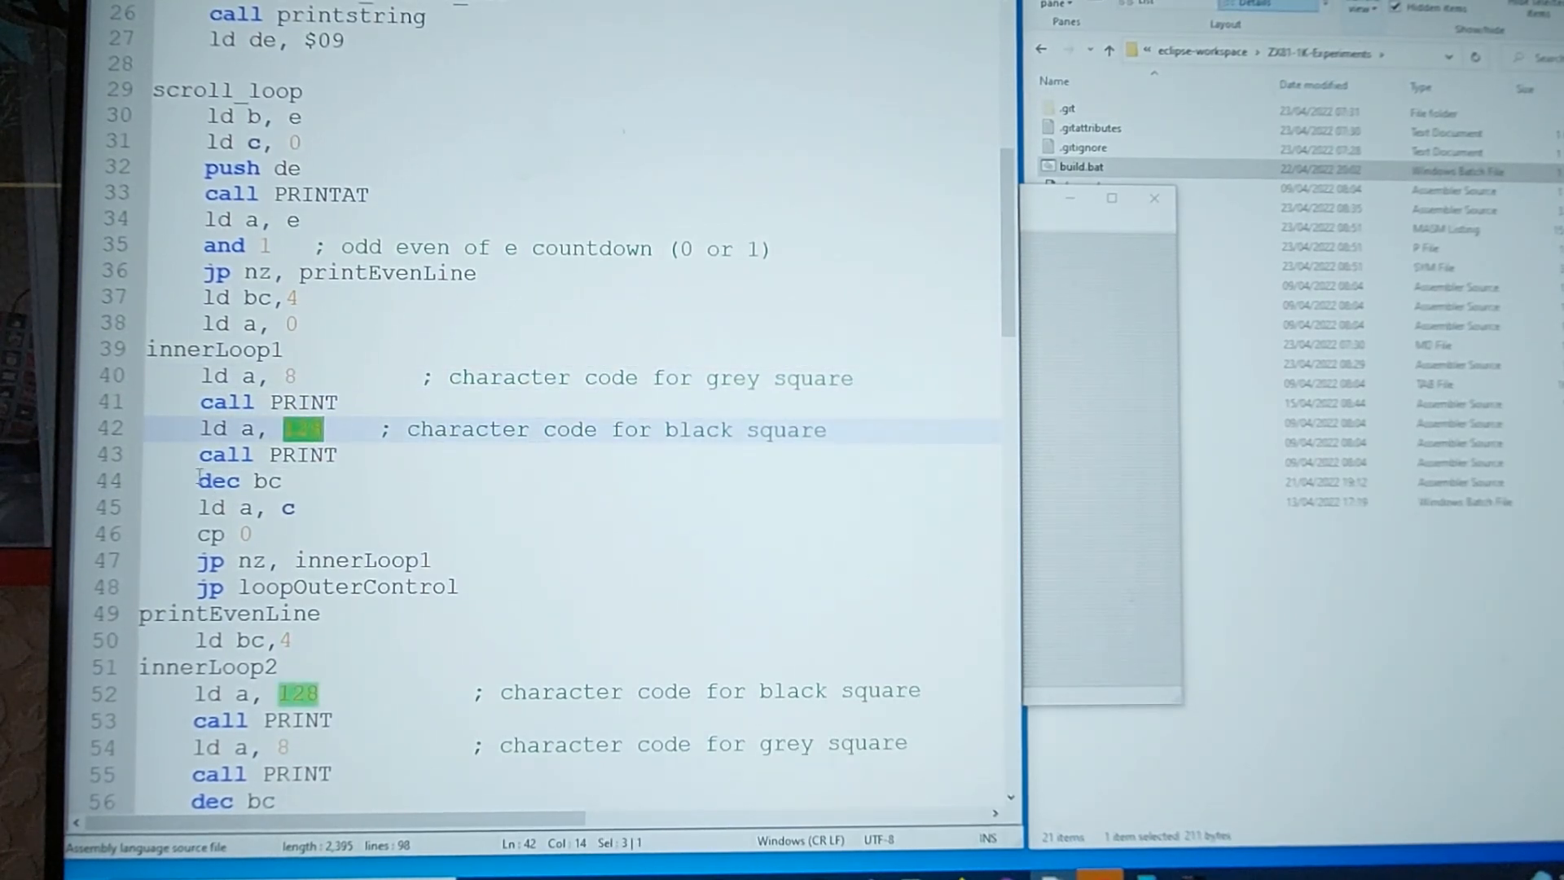
{"action": "scroll", "scroll_direction": "down", "scroll_amount": 3}
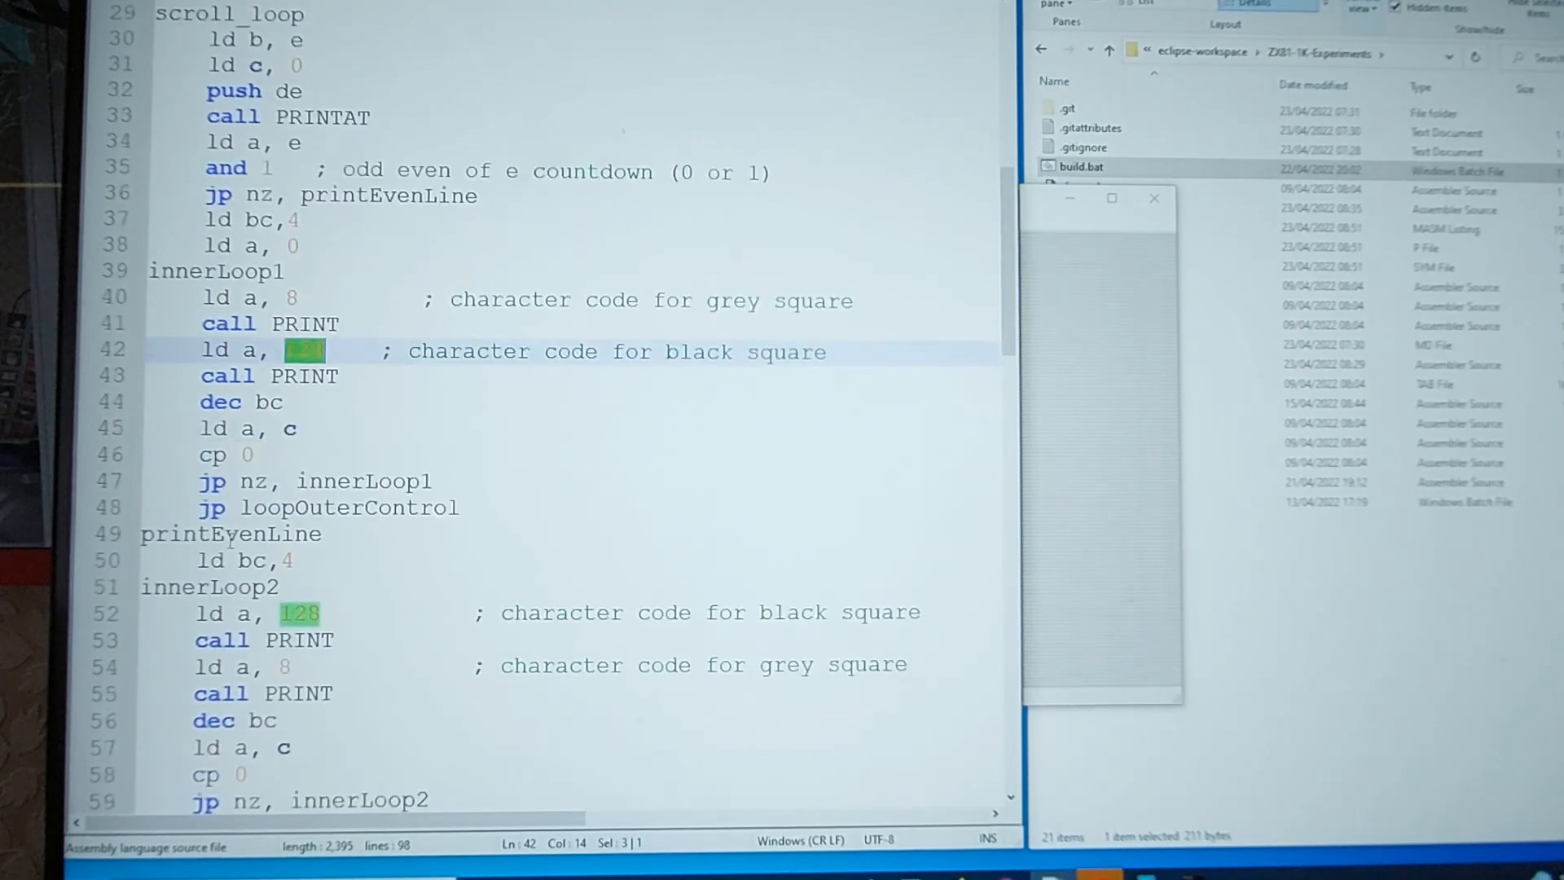
{"action": "scroll", "scroll_direction": "down", "scroll_amount": 3}
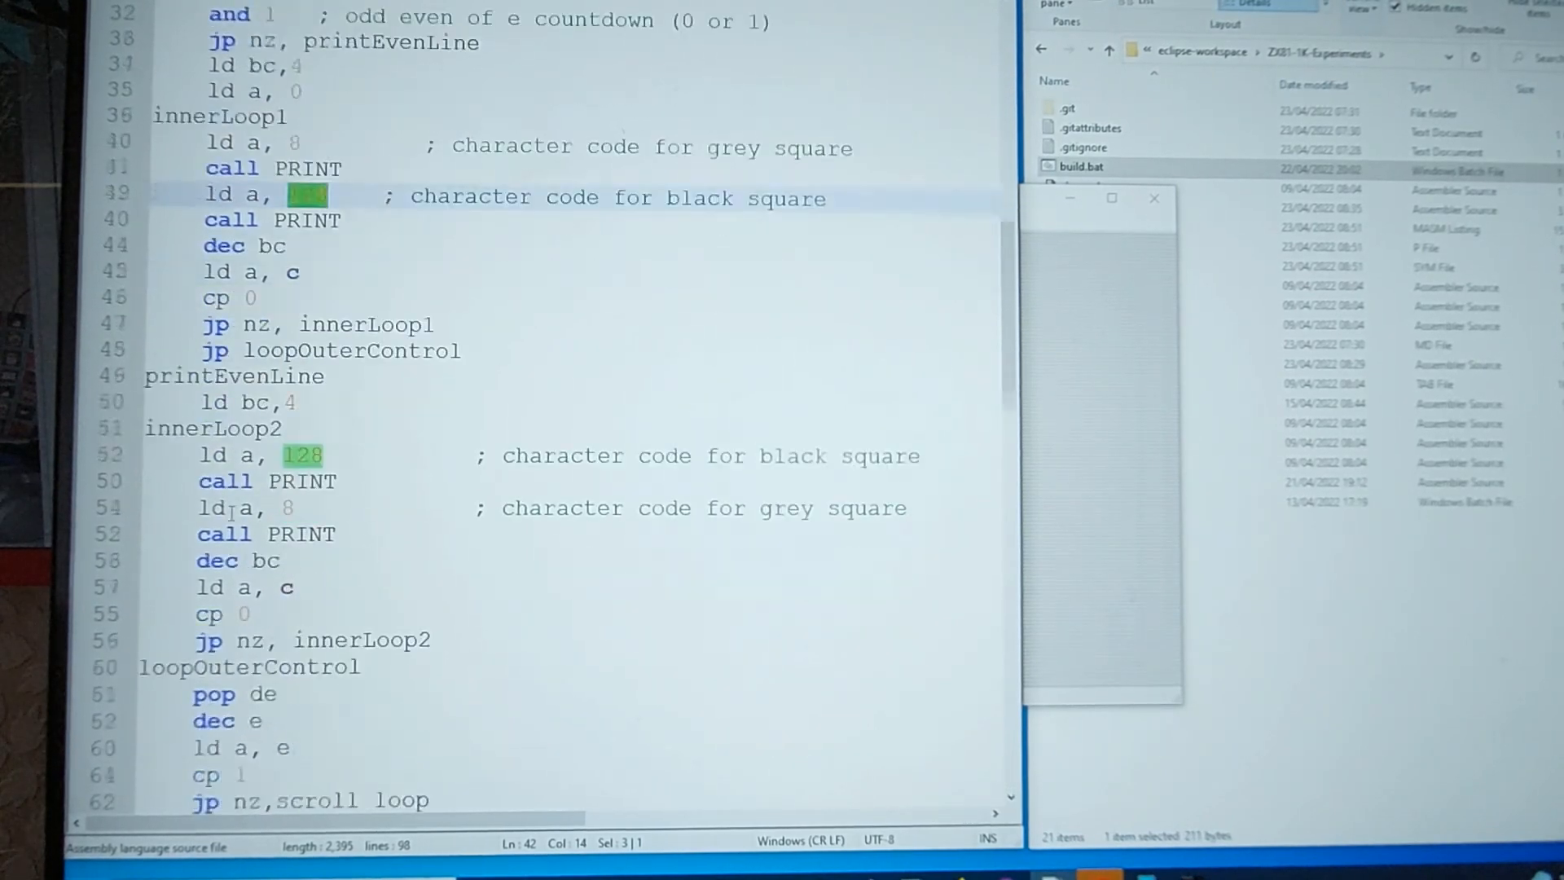
{"action": "scroll", "scroll_direction": "down", "scroll_amount": 3}
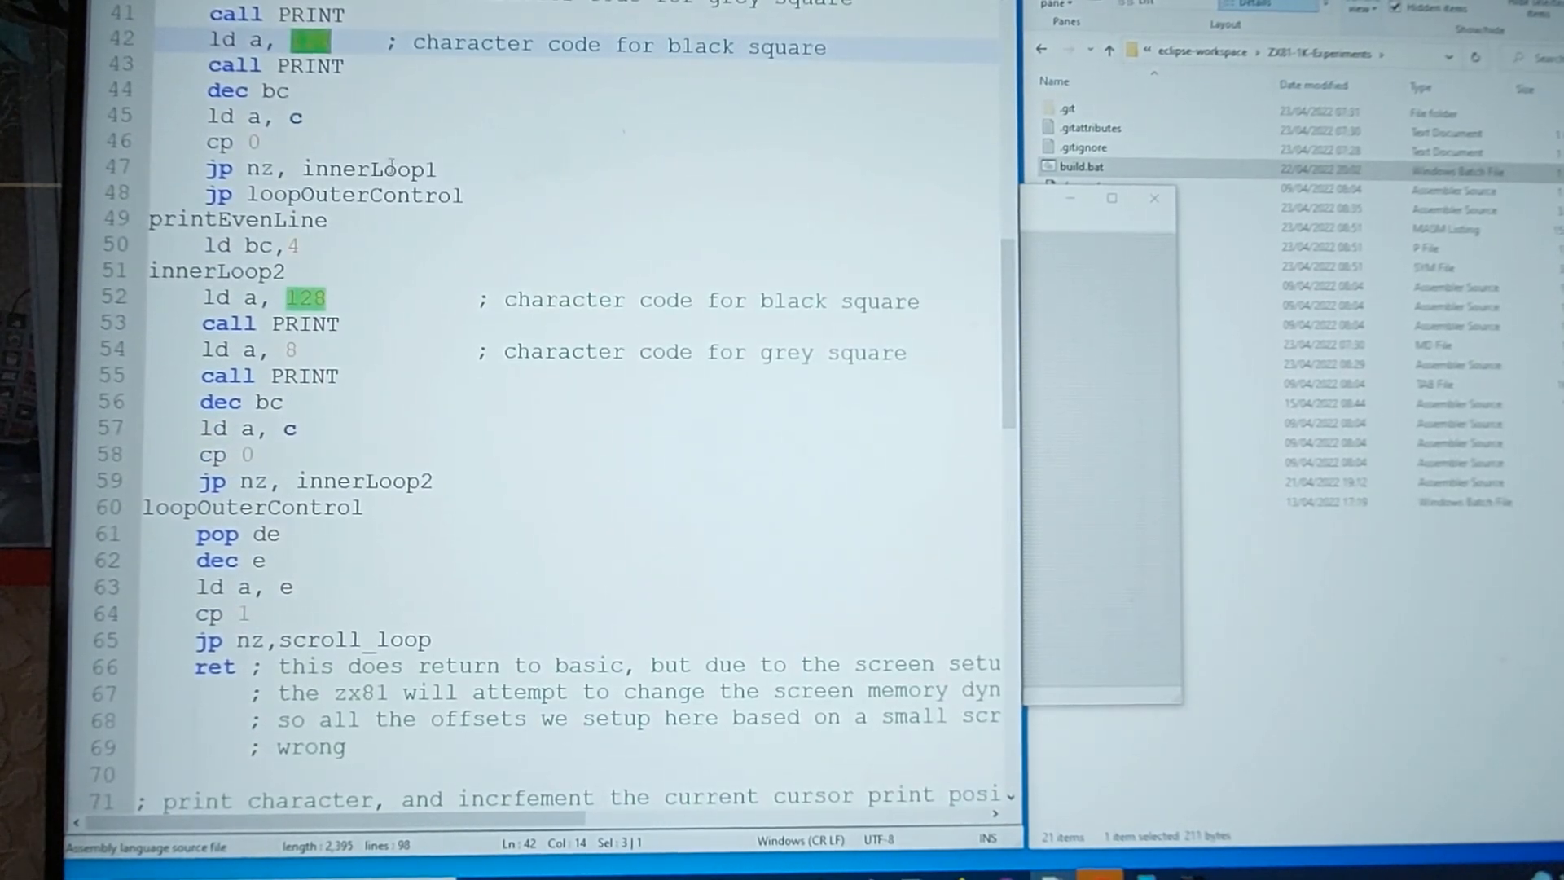